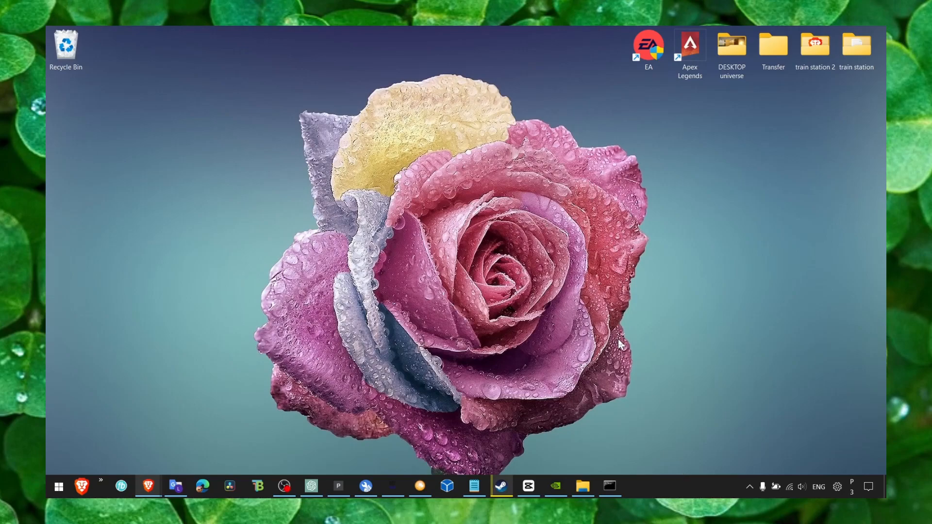
# Reach the Optional updates list under Windows Update's Advanced options
pyautogui.click(475, 487)
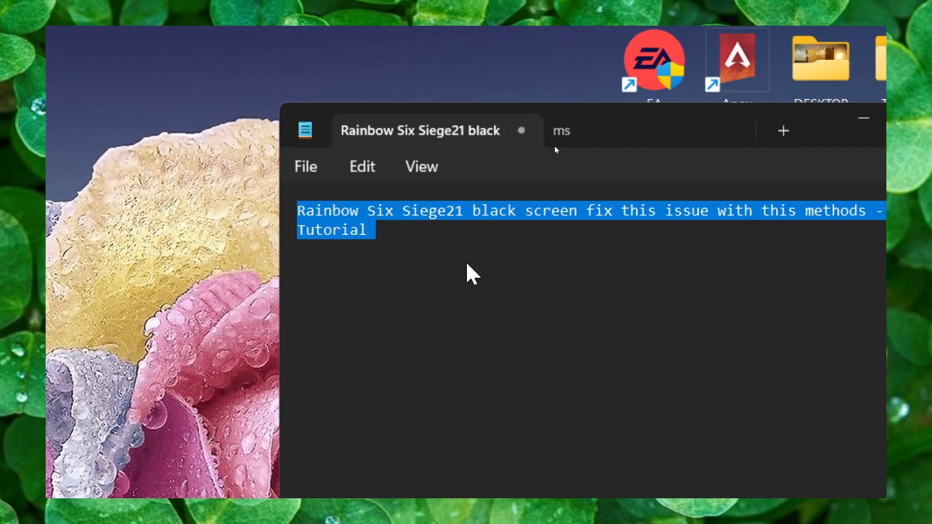
pyautogui.click(469, 279)
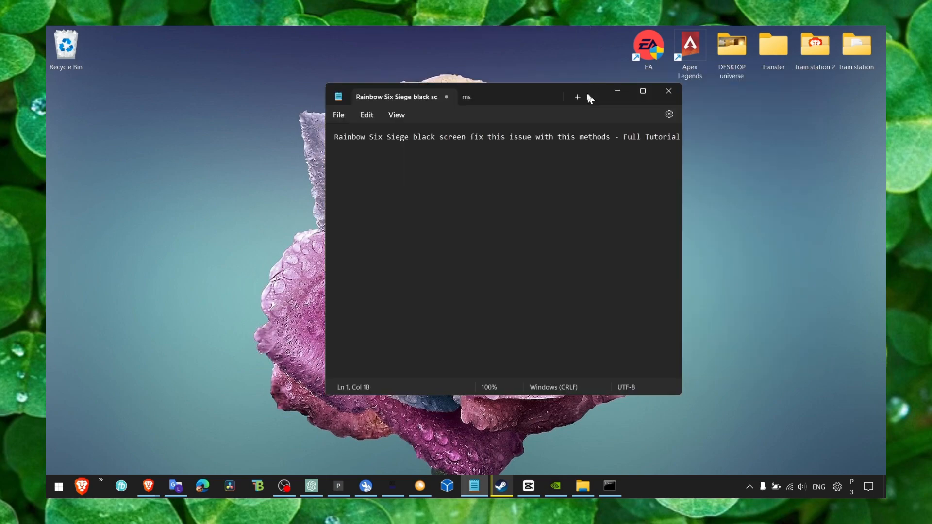
pyautogui.moveTo(586, 114)
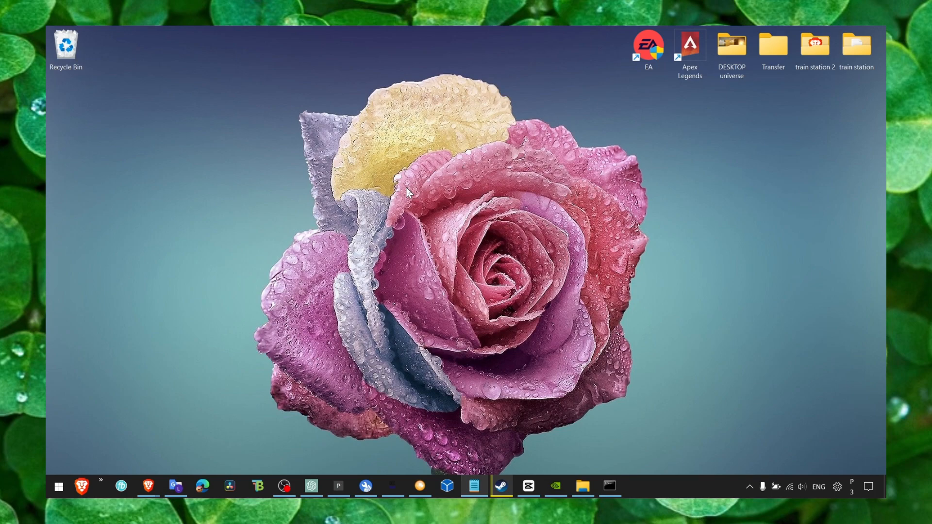
pyautogui.moveTo(473, 218)
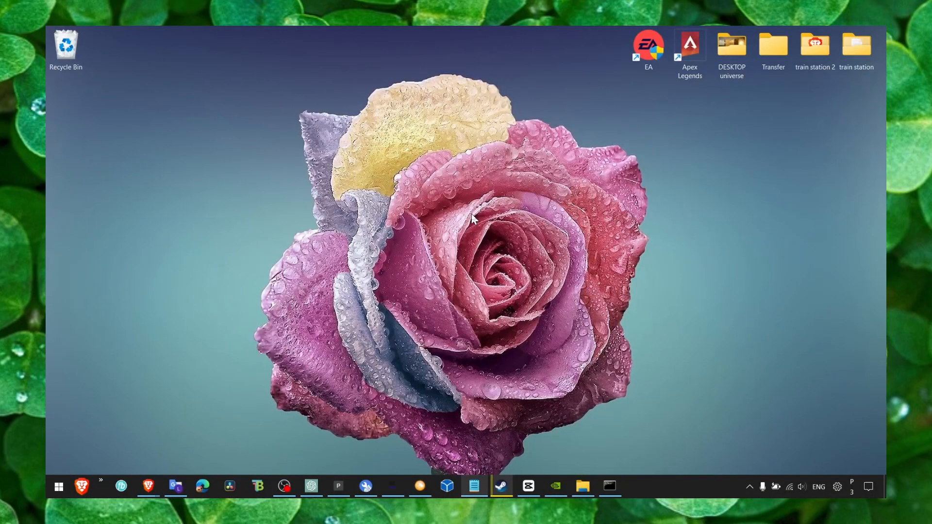
pyautogui.moveTo(407, 256)
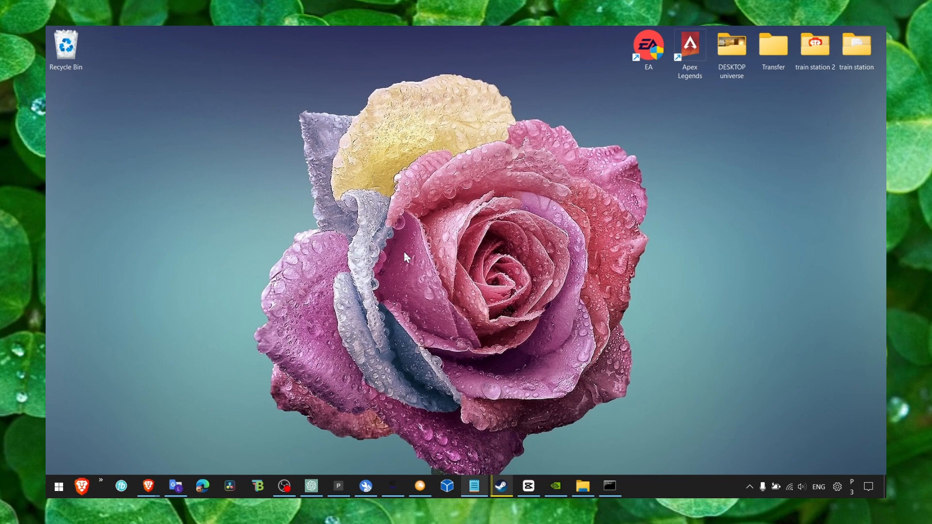
pyautogui.moveTo(658, 481)
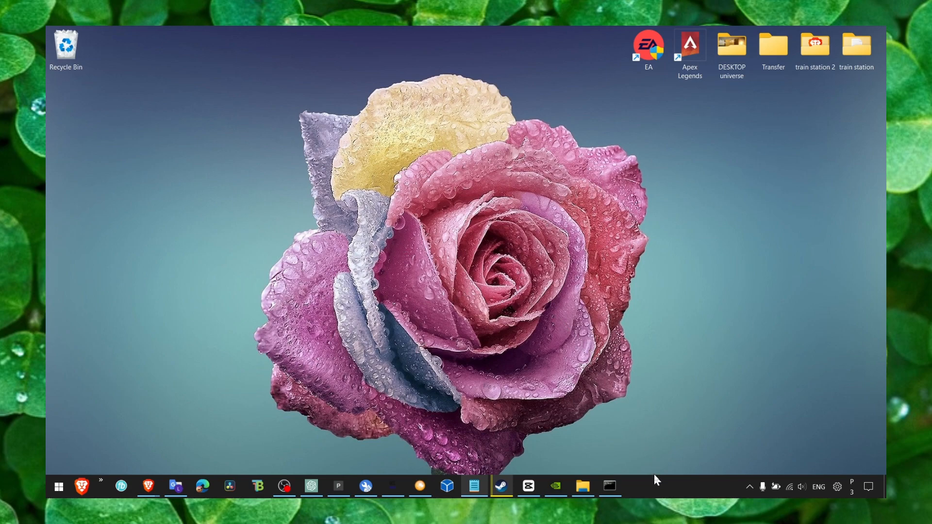
pyautogui.moveTo(644, 462)
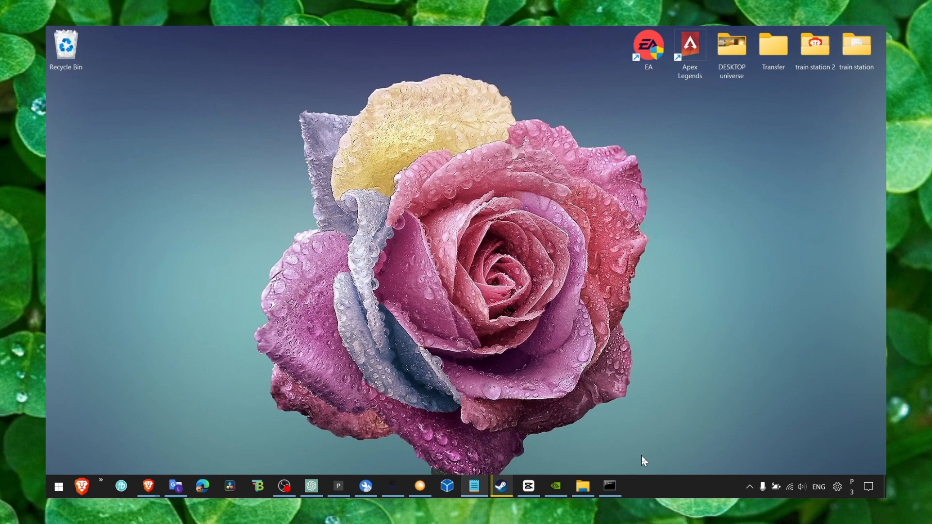
pyautogui.moveTo(573, 393)
pyautogui.write('windows')
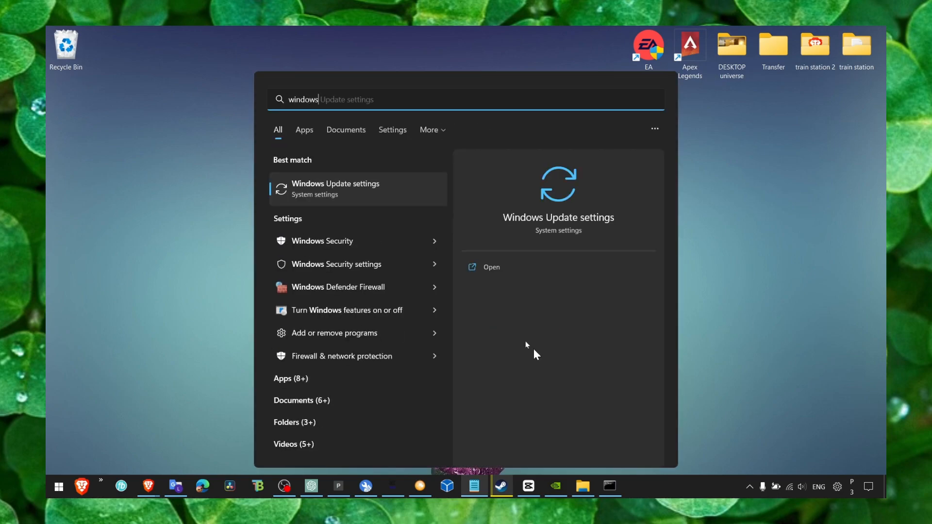
pyautogui.click(491, 267)
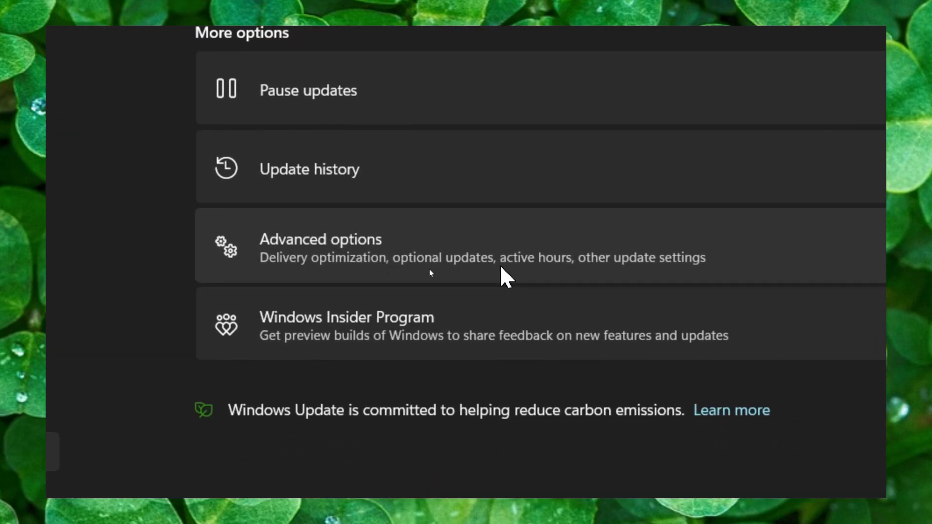
pyautogui.click(320, 239)
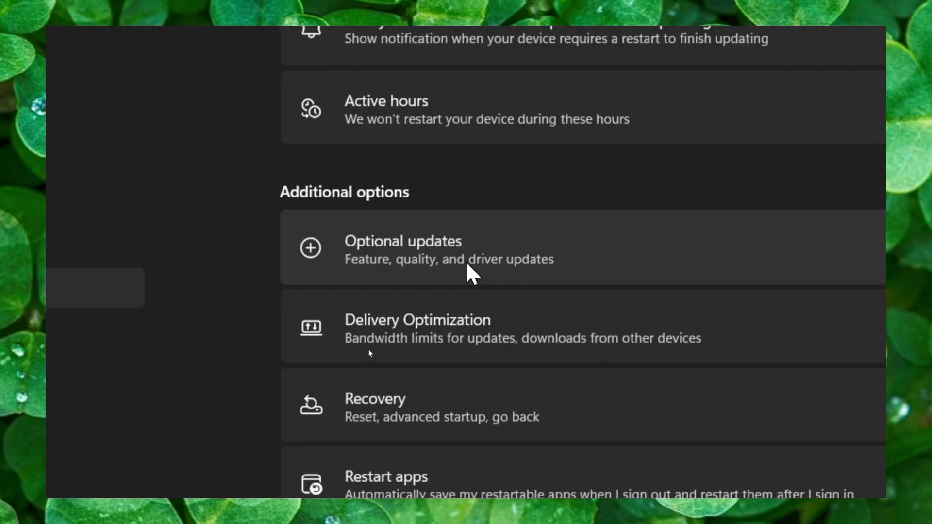
pyautogui.click(403, 247)
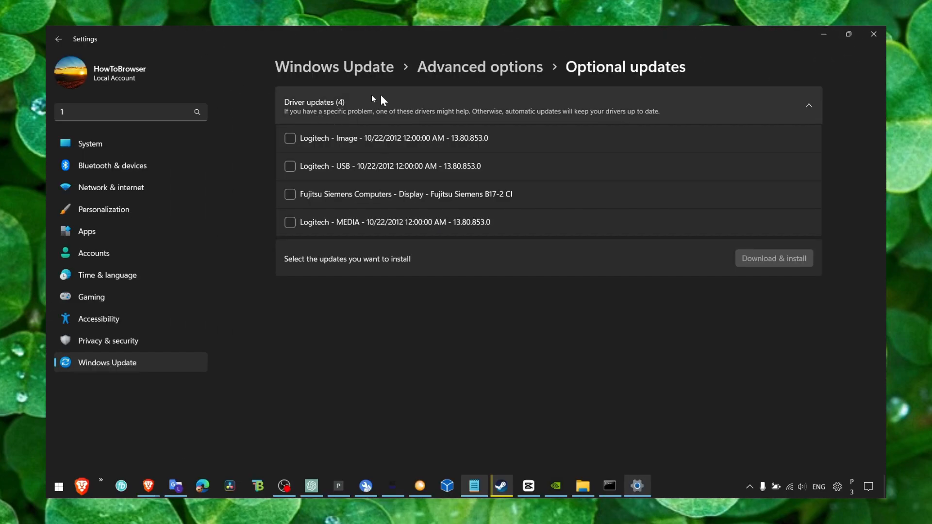
pyautogui.moveTo(391, 130)
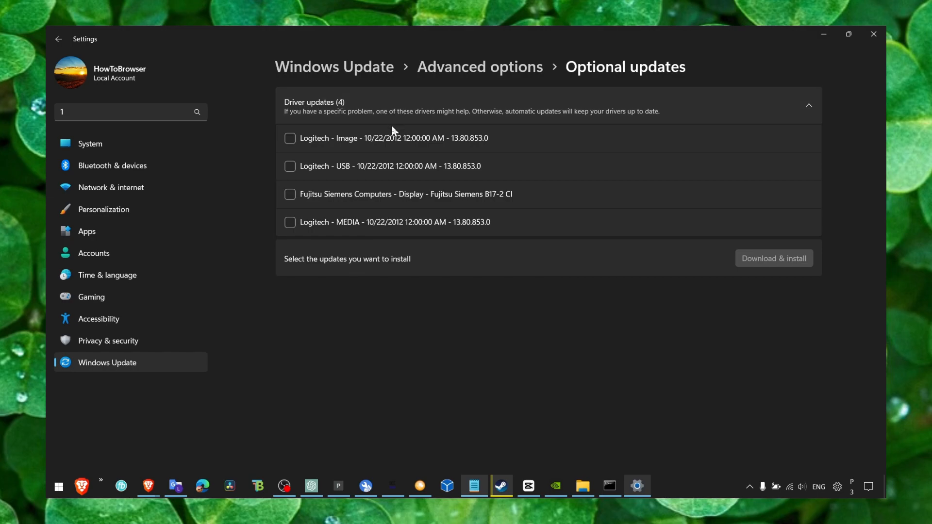
pyautogui.moveTo(334, 118)
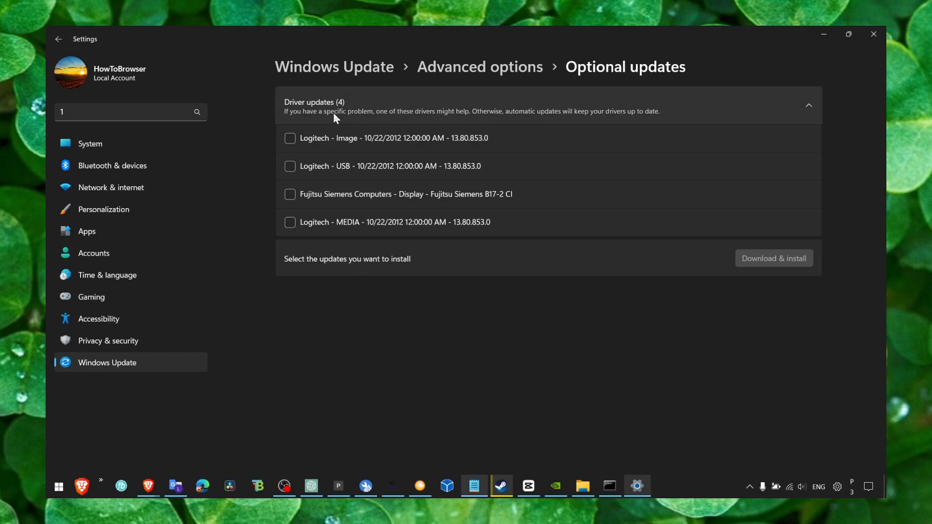
pyautogui.moveTo(294, 157)
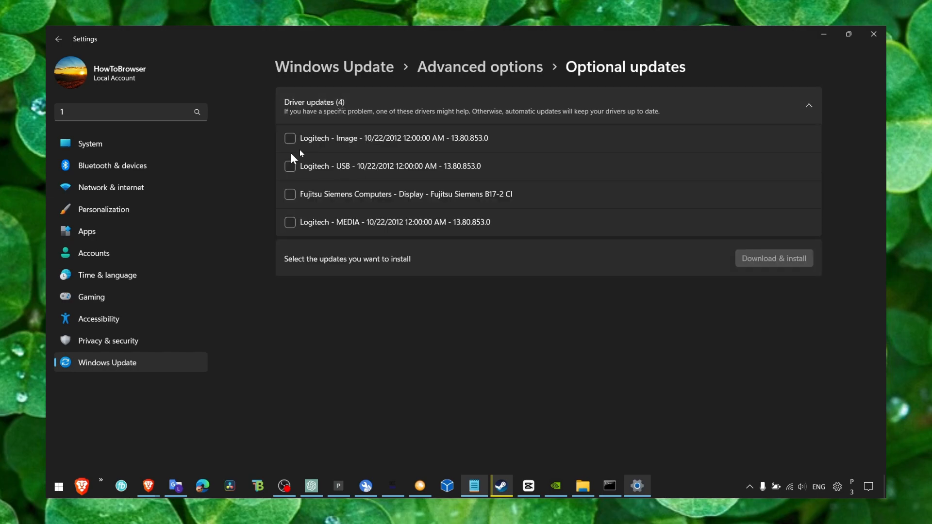
# Tick the Logitech Image driver update and close Settings
pyautogui.click(291, 138)
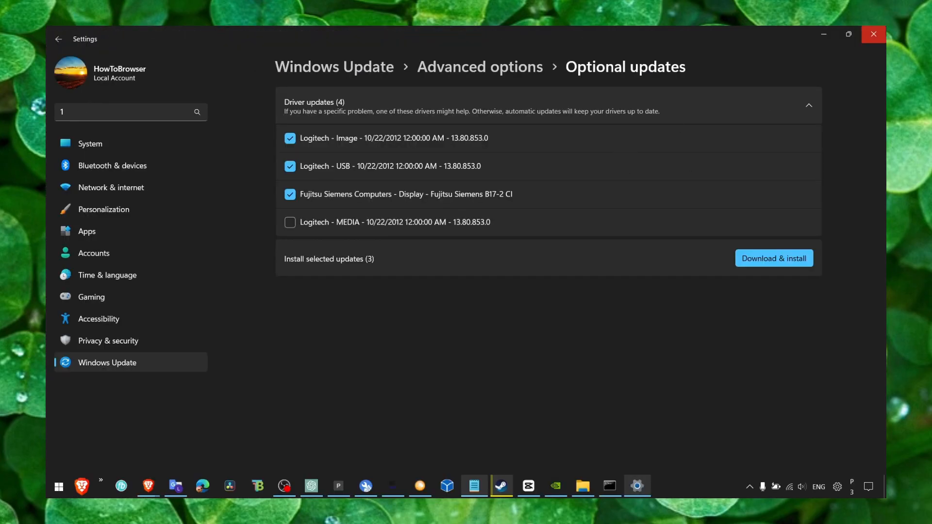
pyautogui.click(873, 34)
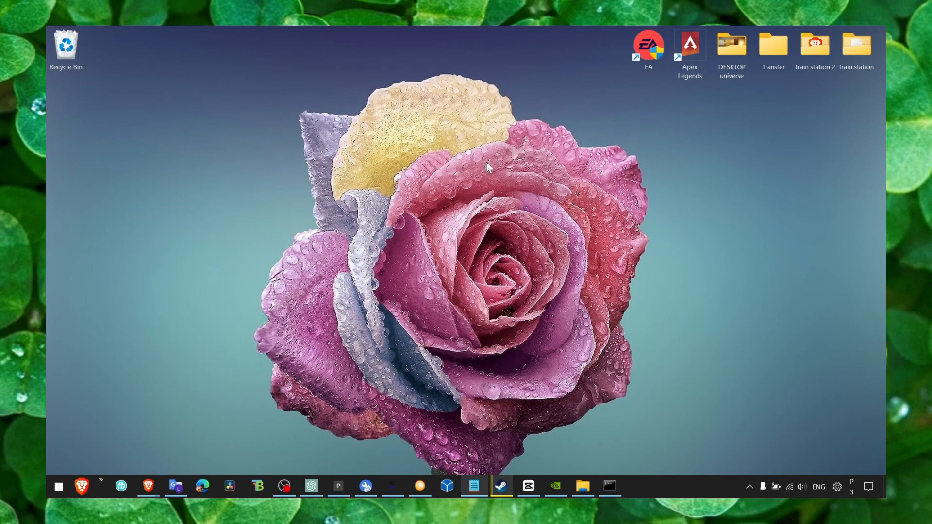
pyautogui.moveTo(489, 174)
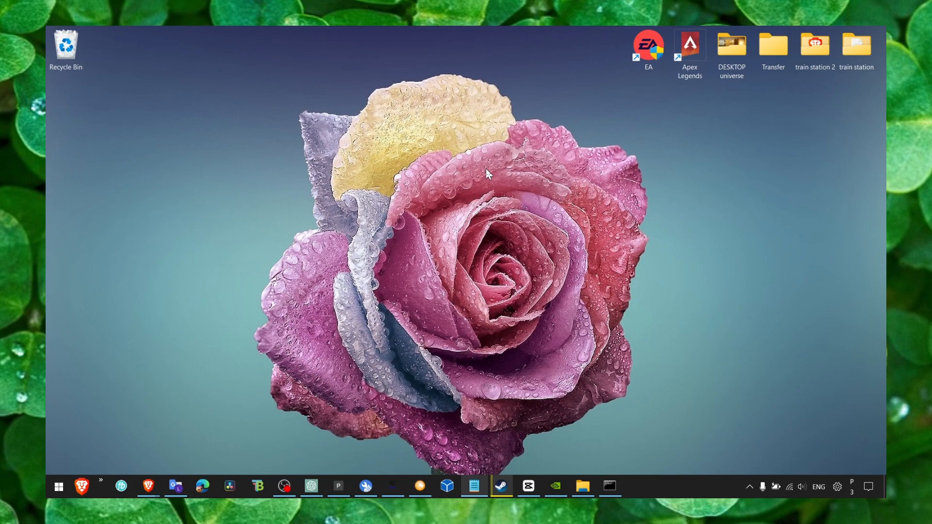
# Search for the settings page and switch Animation effects off under Visual effects
pyautogui.click(58, 487)
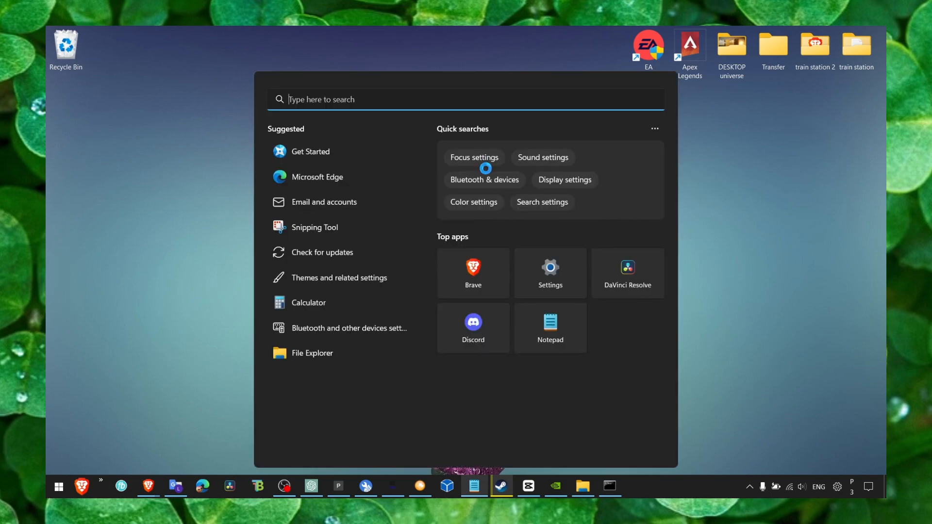
pyautogui.write('widnows udpa')
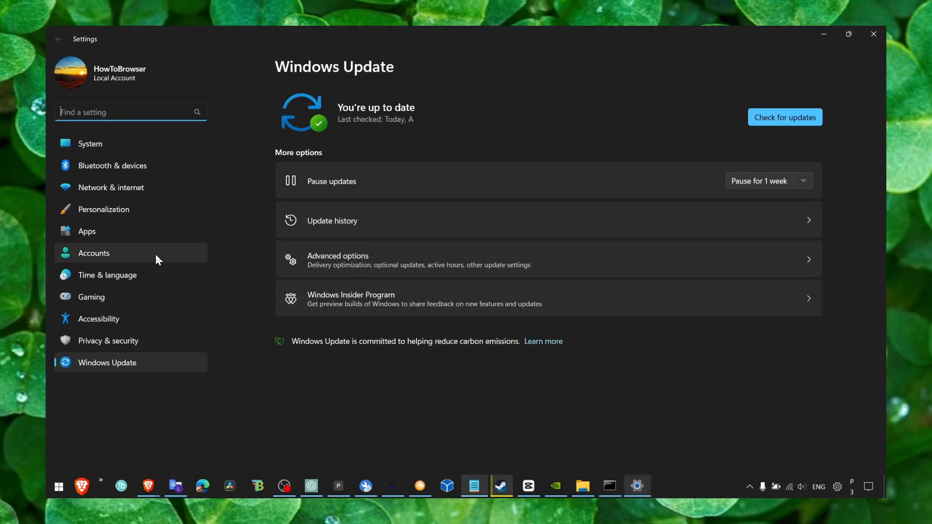
pyautogui.click(99, 319)
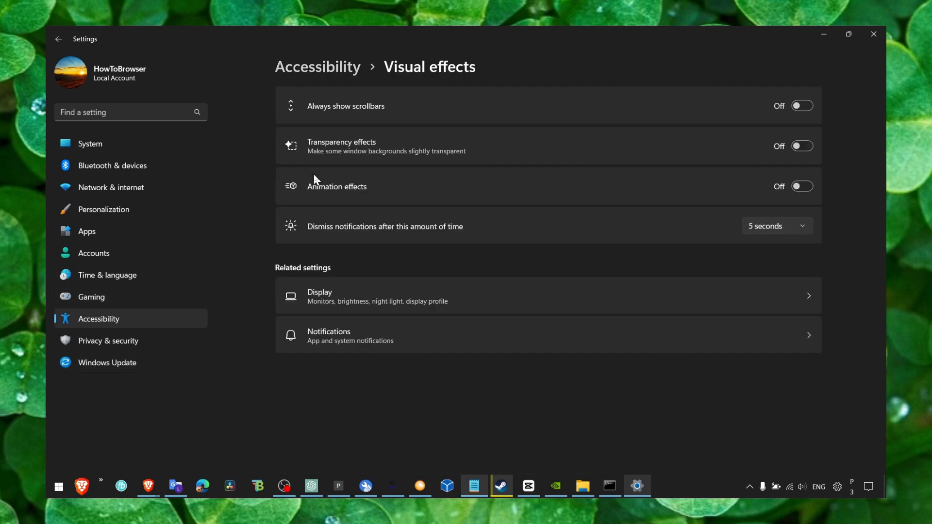
pyautogui.moveTo(286, 150)
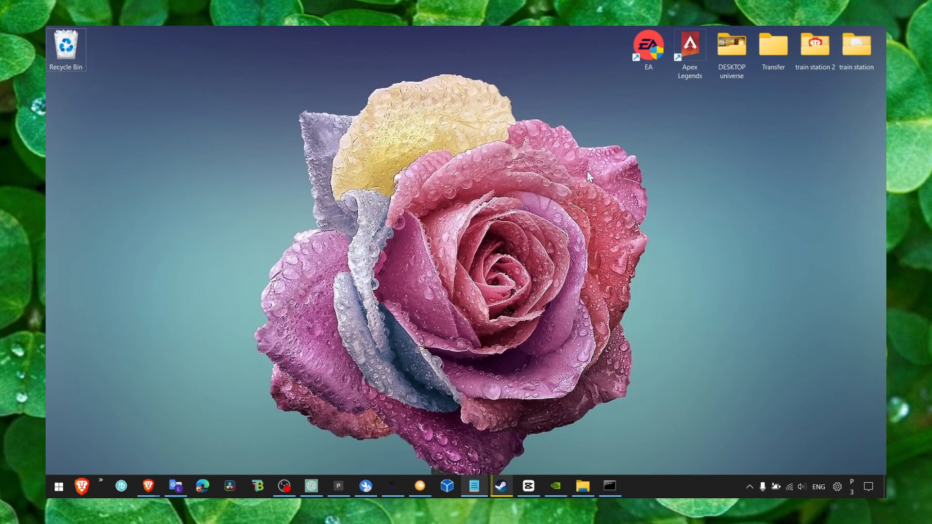
# Search for Performance Options and confirm the custom visual effects with OK
pyautogui.write('pero')
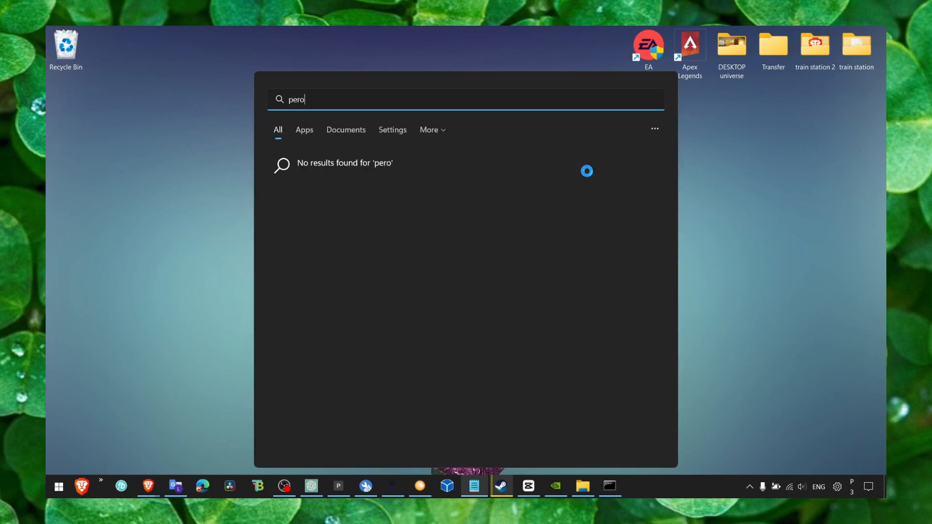
pyautogui.write('photos')
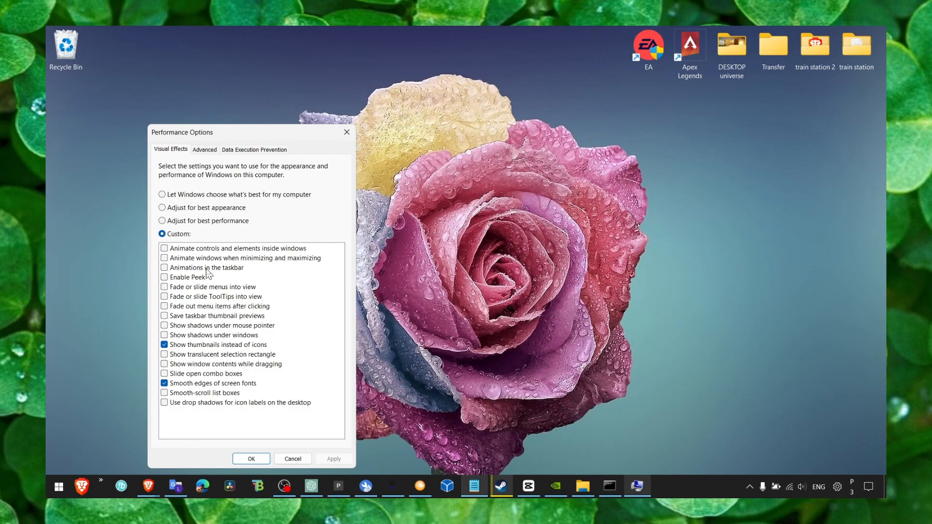
pyautogui.moveTo(168, 209)
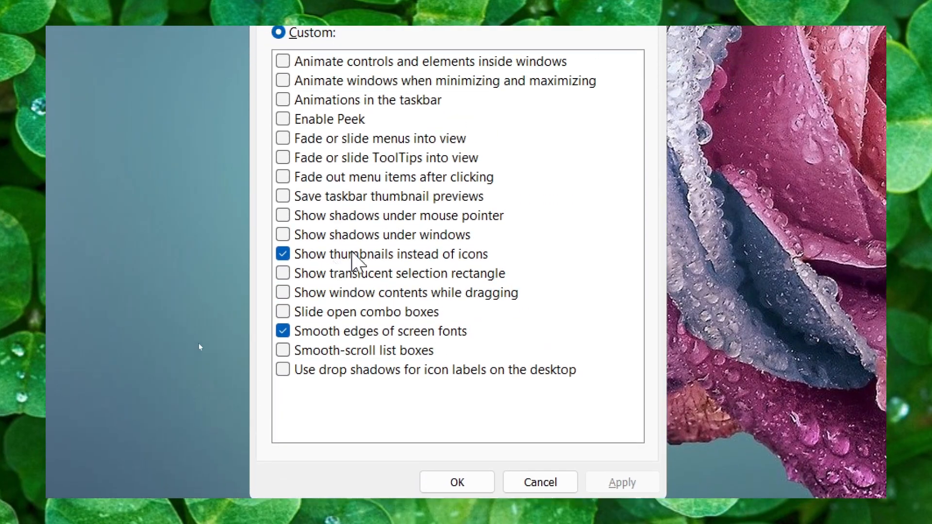
pyautogui.click(457, 483)
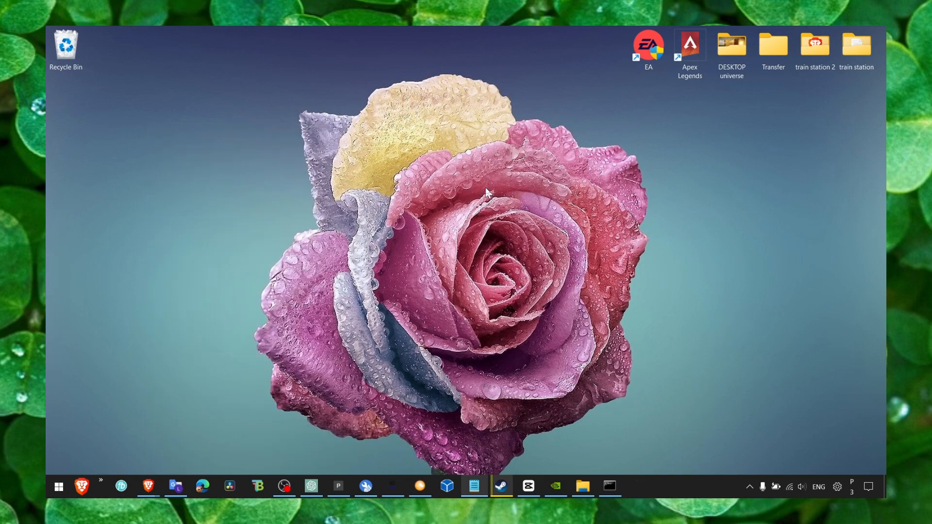
# View the EA shortcut's Compatibility settings from its Properties
pyautogui.rightClick(648, 45)
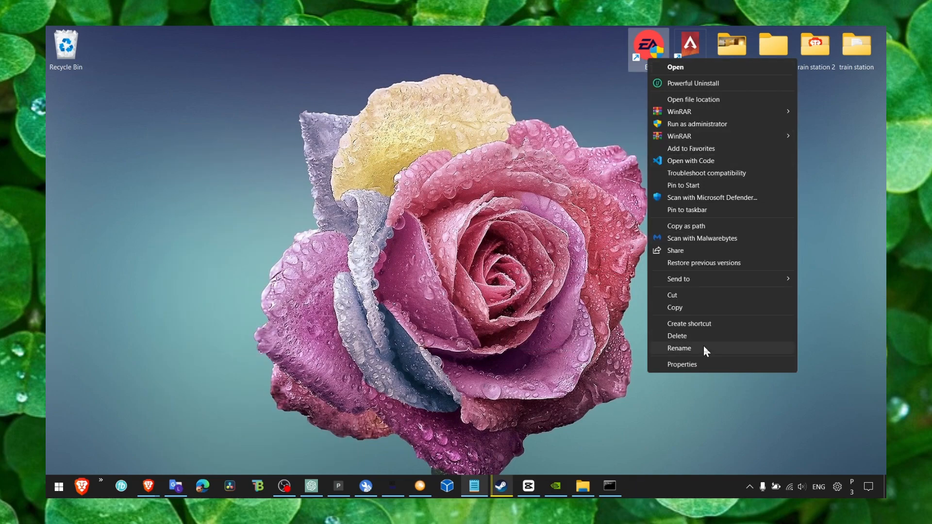
pyautogui.click(682, 364)
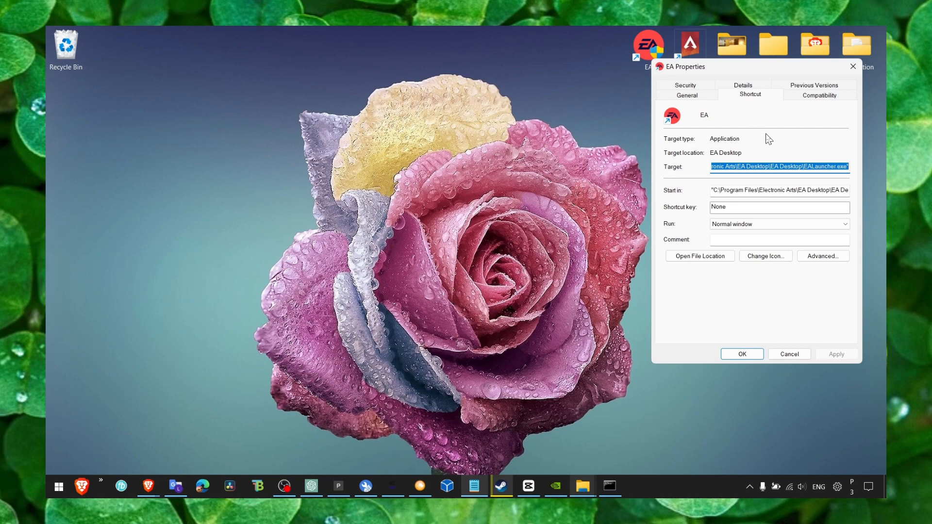
pyautogui.click(819, 95)
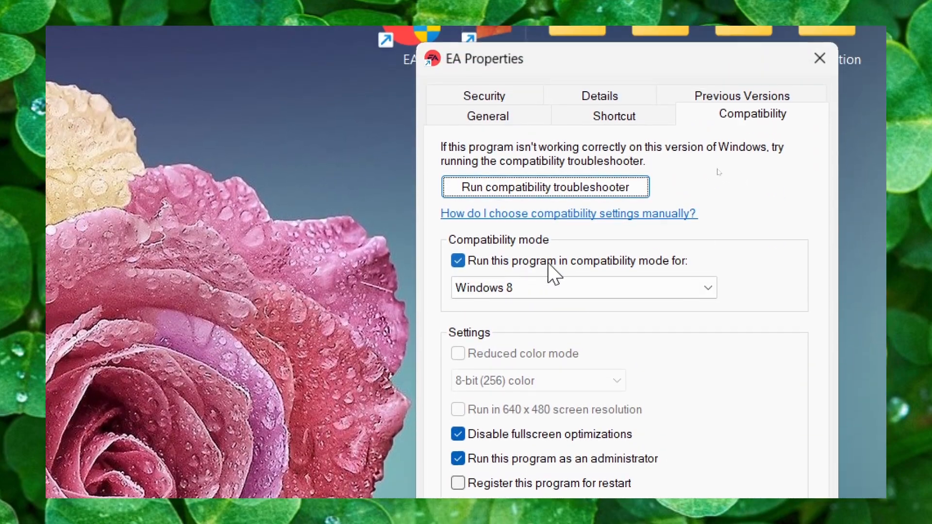
pyautogui.scroll(-3)
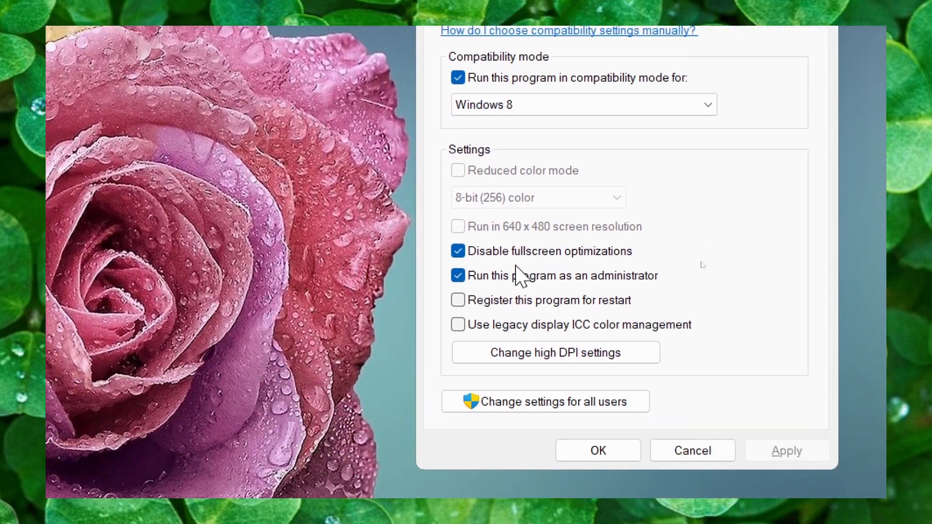
pyautogui.scroll(-3)
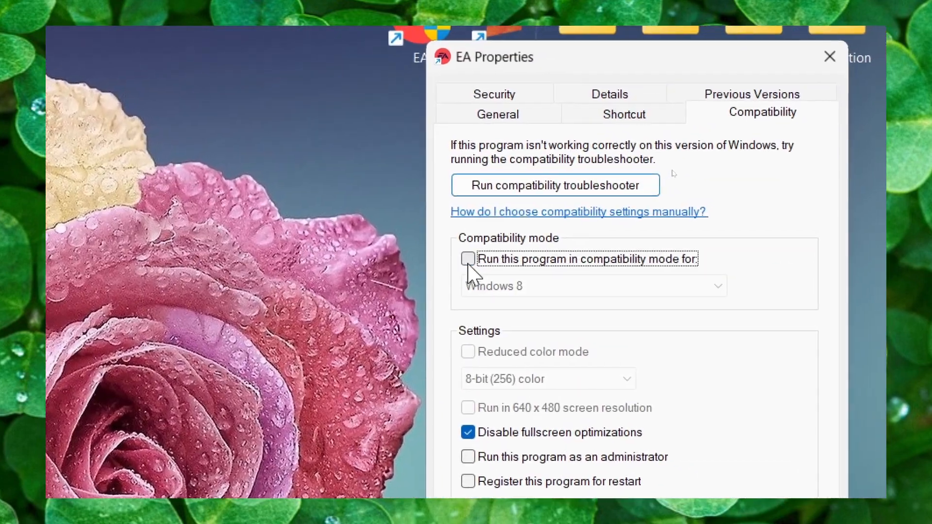
pyautogui.scroll(-3)
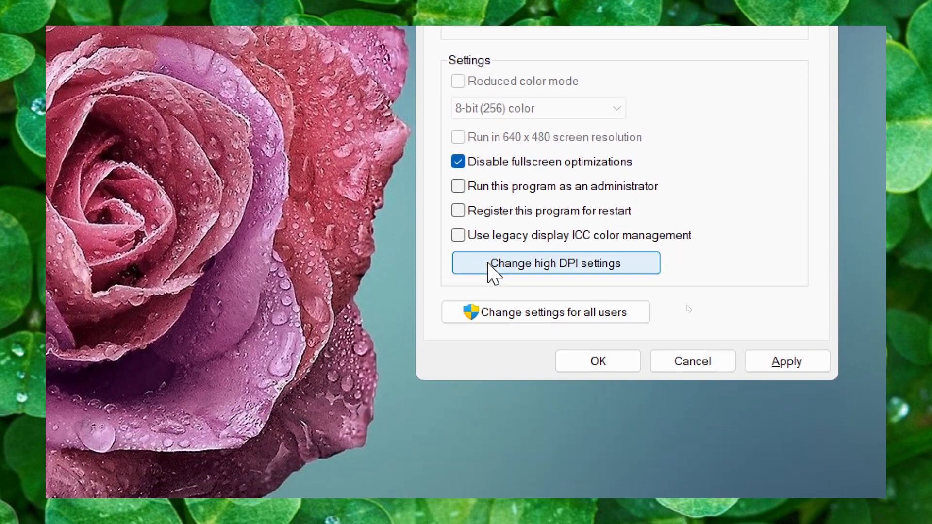
# Enable overriding high DPI scaling behavior for the EA shortcut
pyautogui.click(554, 263)
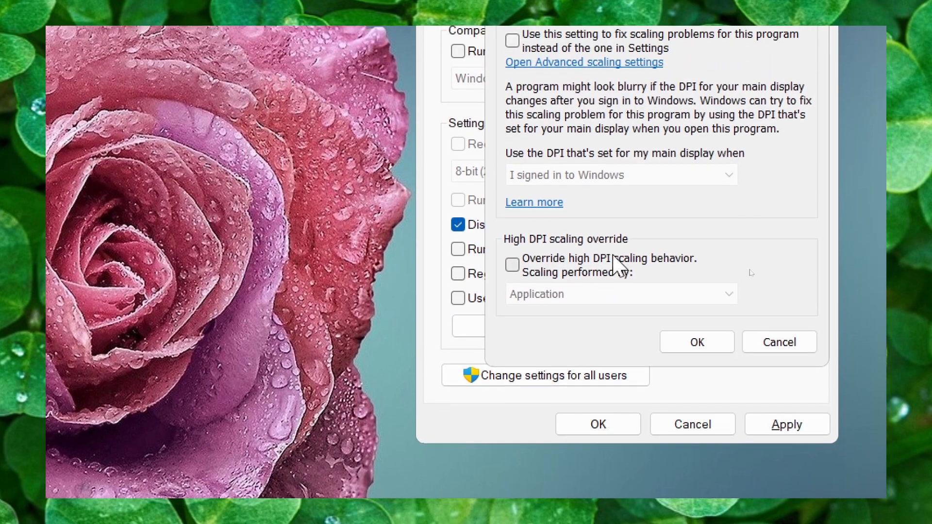
pyautogui.click(512, 264)
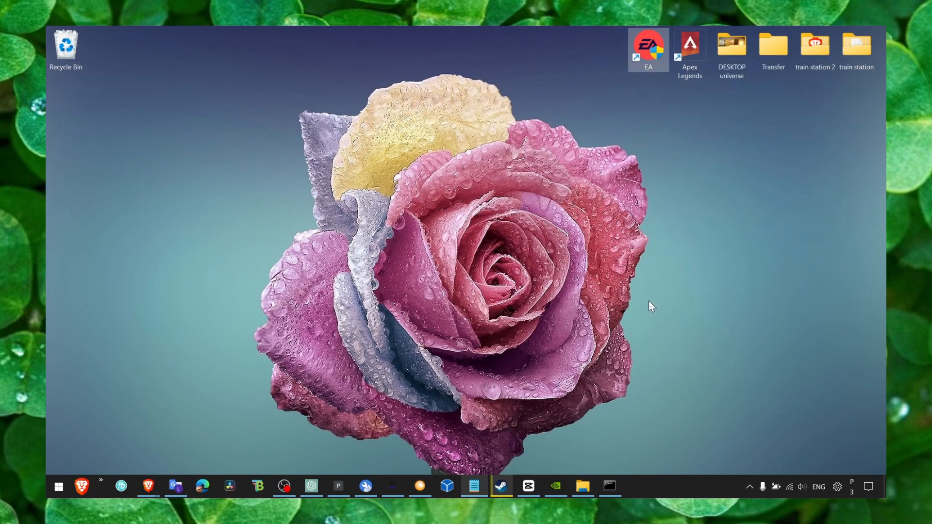
pyautogui.moveTo(688, 449)
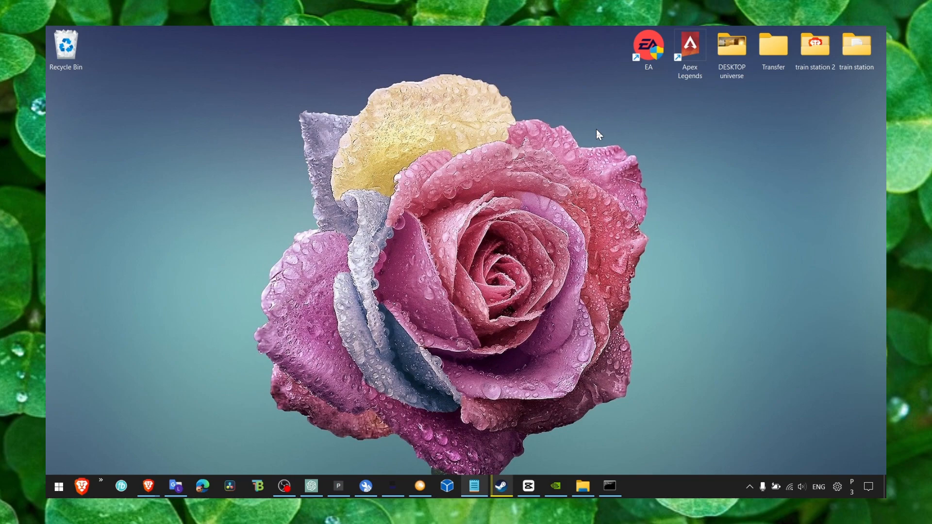
pyautogui.moveTo(680, 421)
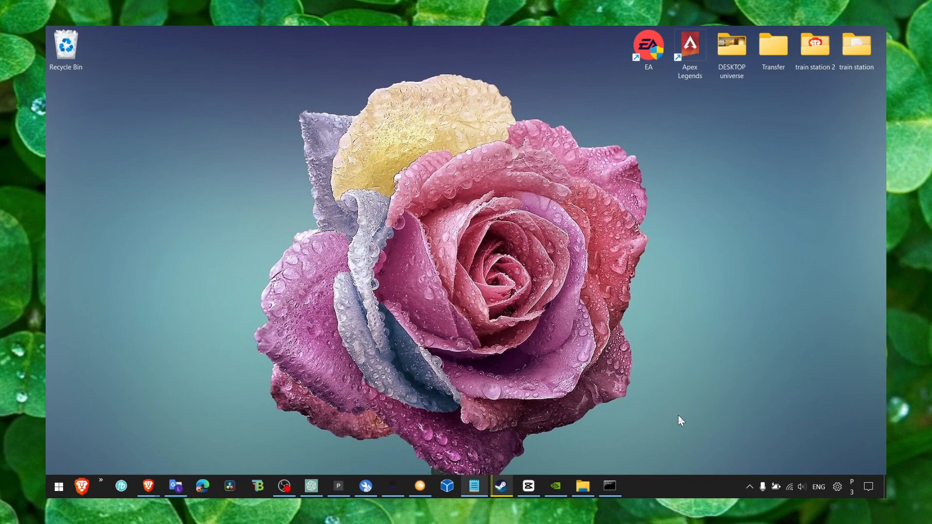
pyautogui.moveTo(647, 424)
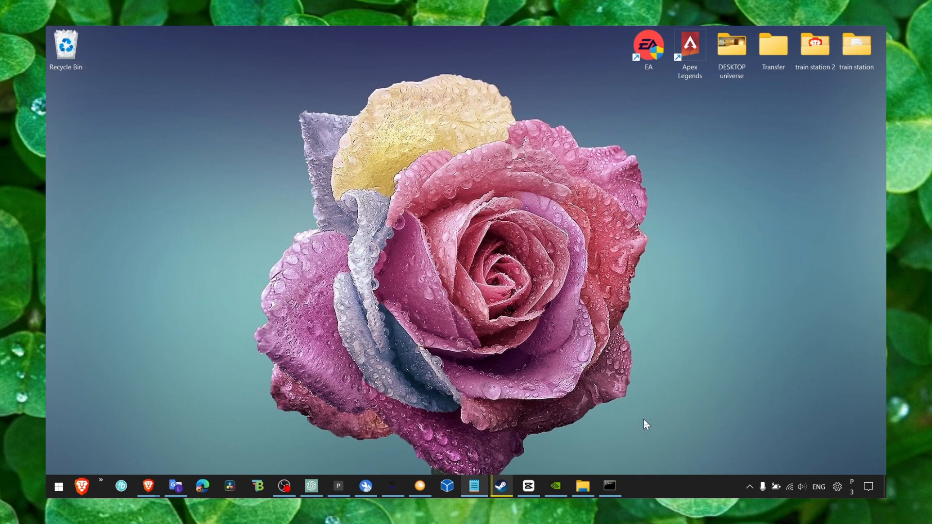
pyautogui.moveTo(671, 489)
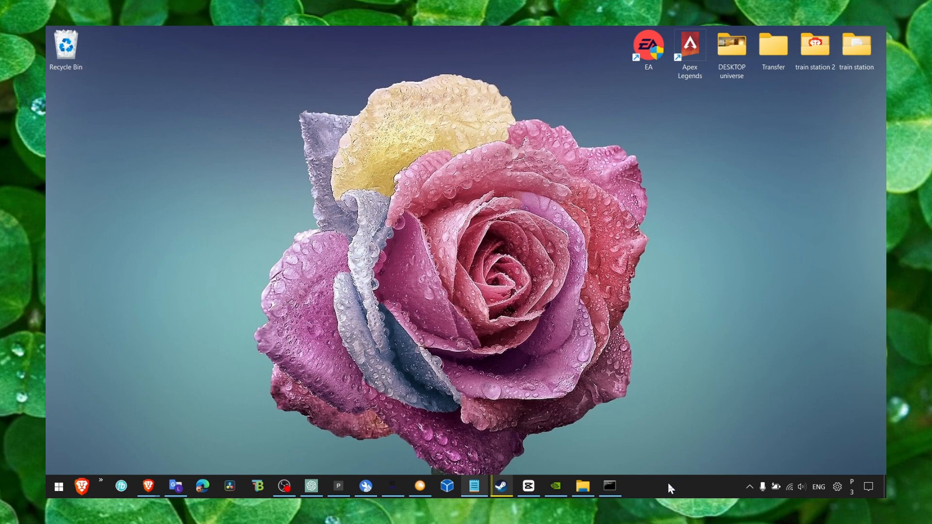
pyautogui.moveTo(671, 486)
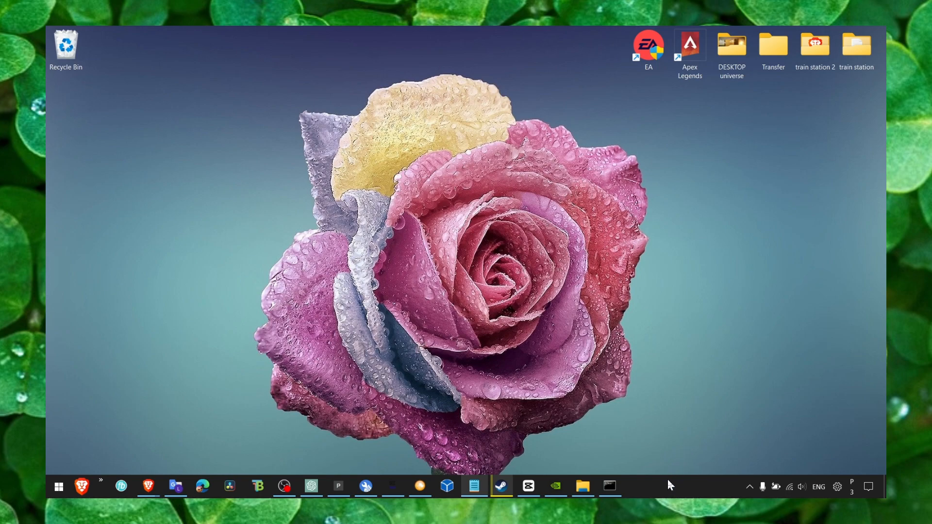